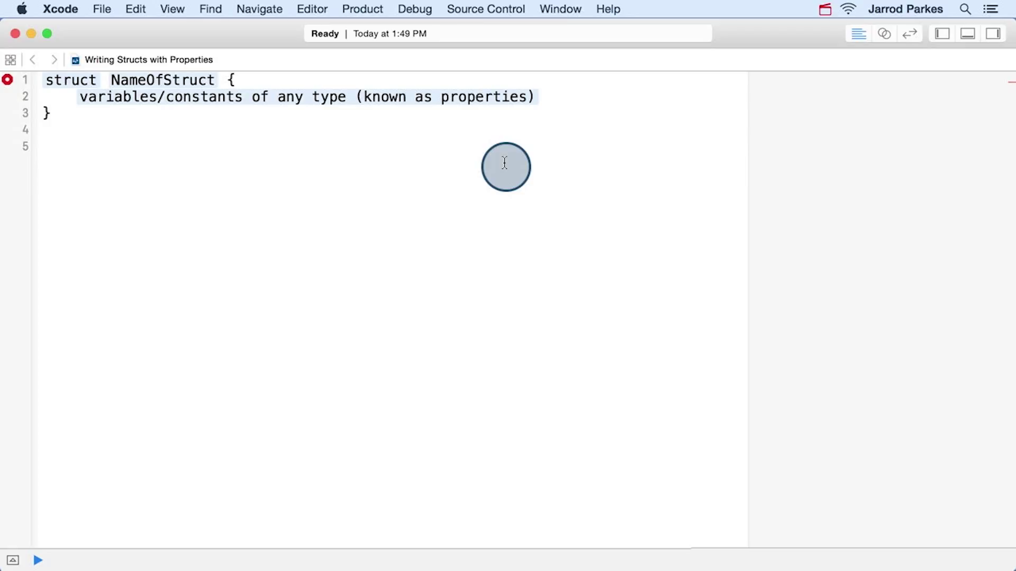
Step: Change the template's property line to read 'variables/constants or instances of any type'
left_click(43, 147)
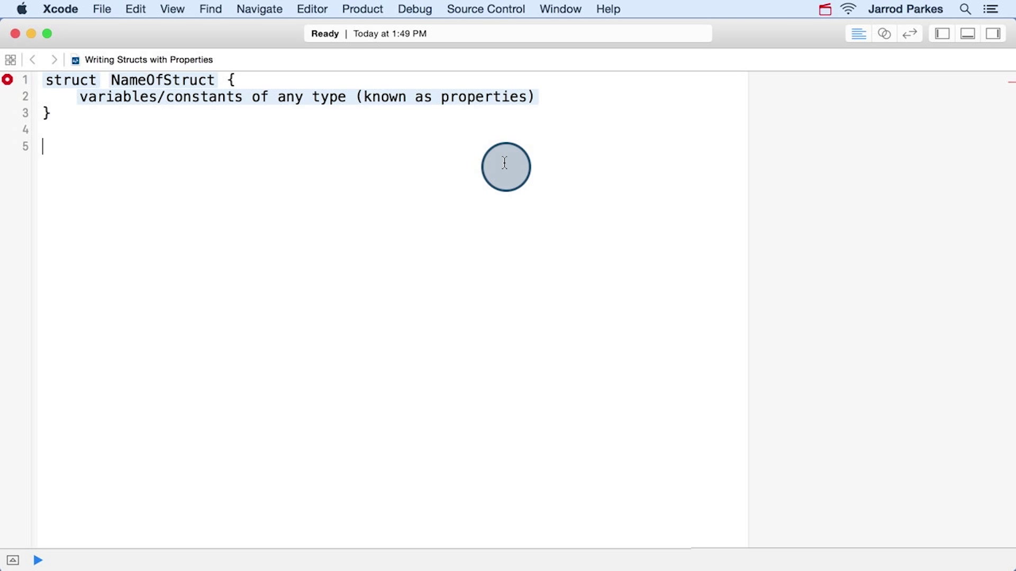
mouse_move(426, 180)
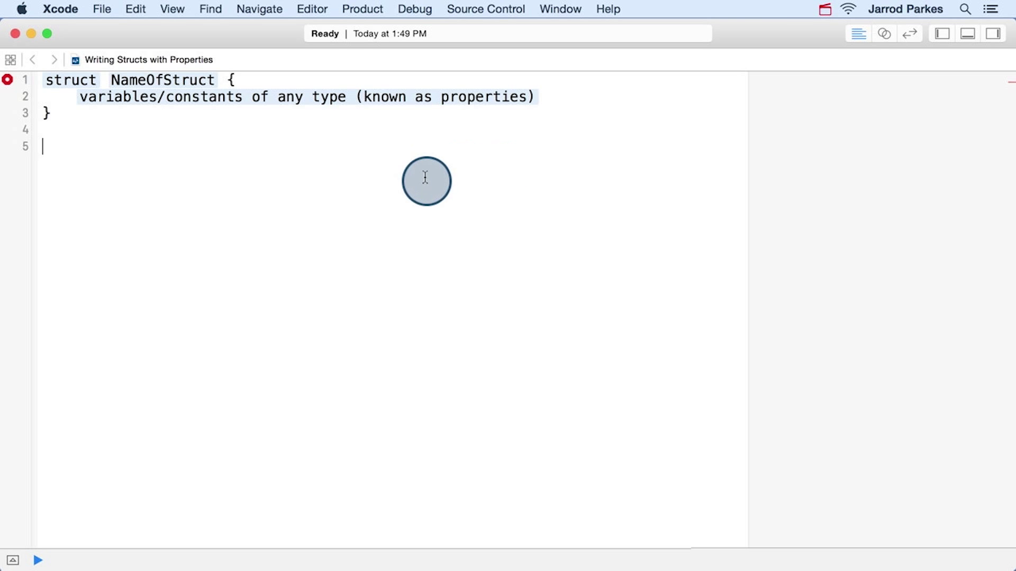
mouse_move(98, 138)
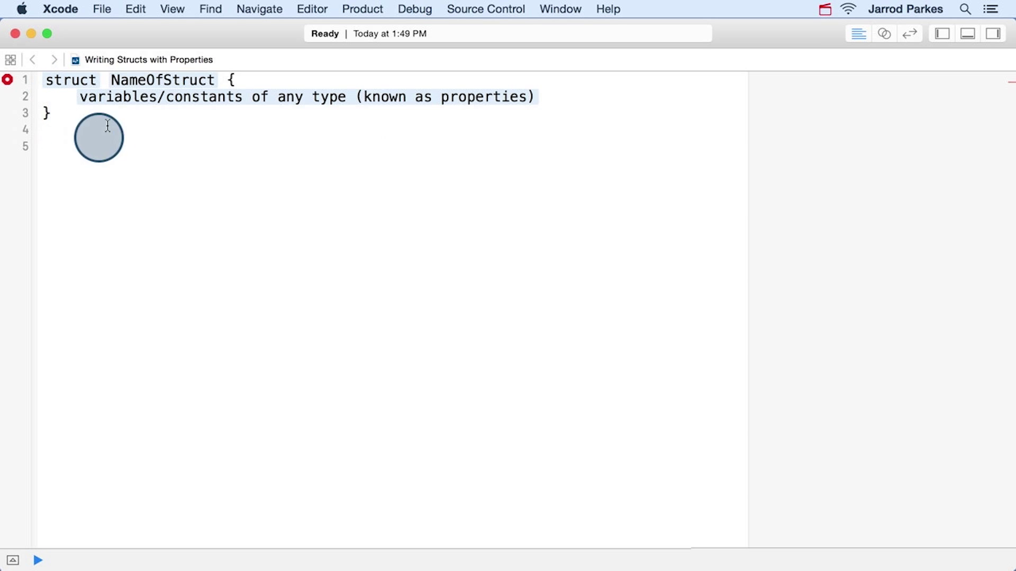
mouse_move(133, 134)
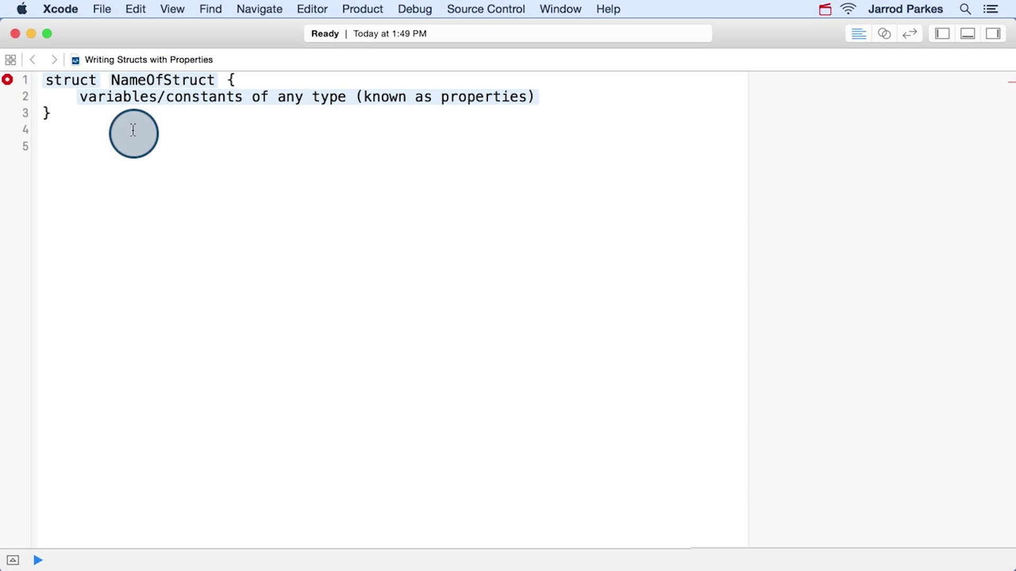
left_click(43, 146)
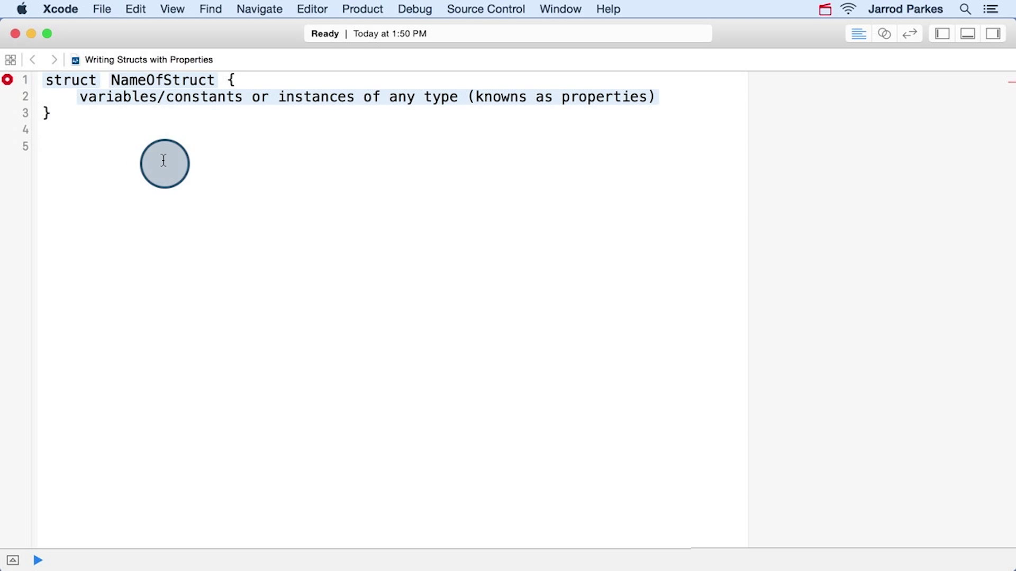
Step: Write struct Song with String constants title, length, artistFirstName and artistLastName
left_click(42, 147)
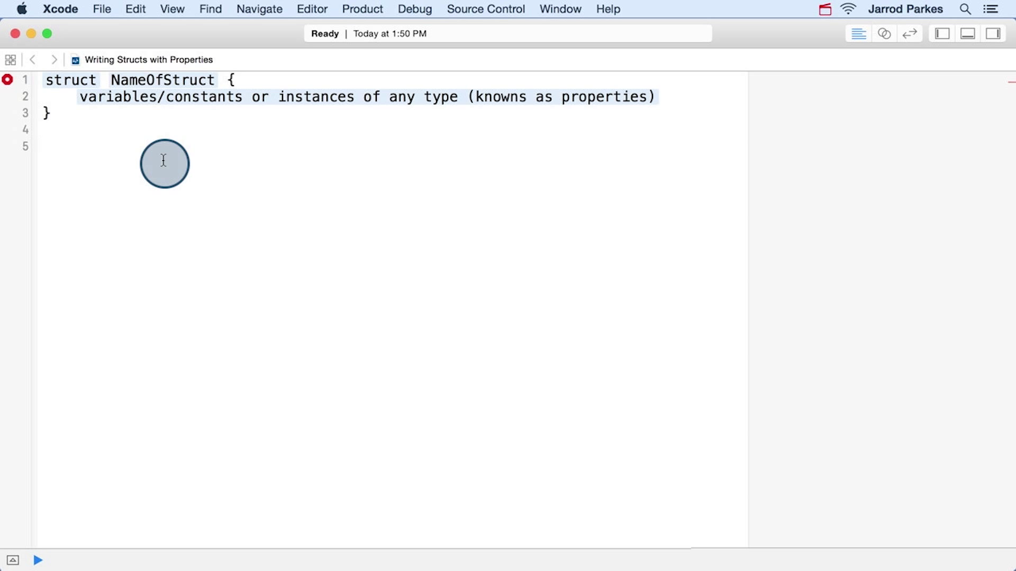
left_click(42, 147)
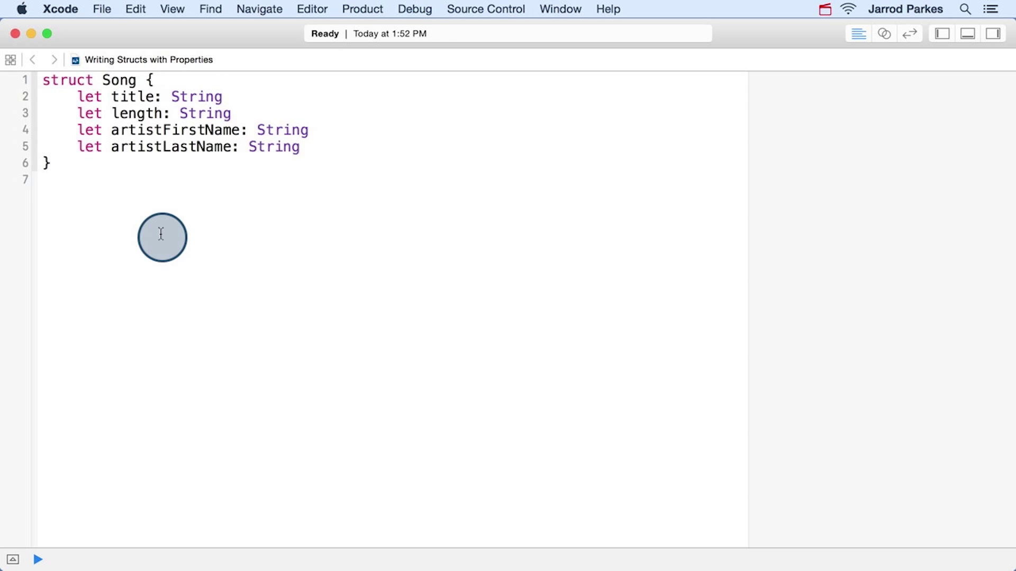
Step: Create struct Artist with the artist names, var artistAge: Int and artistHometown: String
left_click(42, 179)
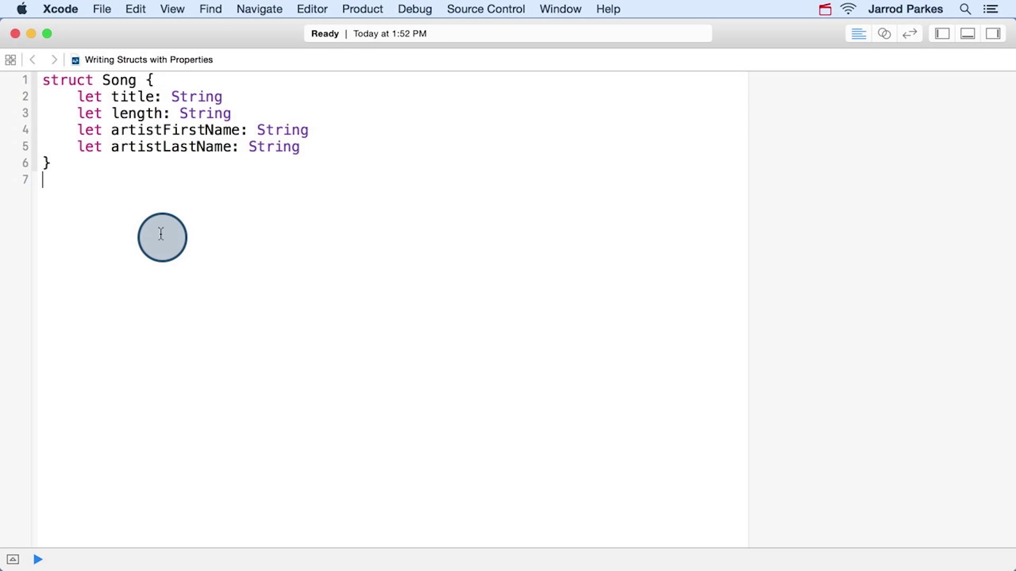
mouse_move(138, 134)
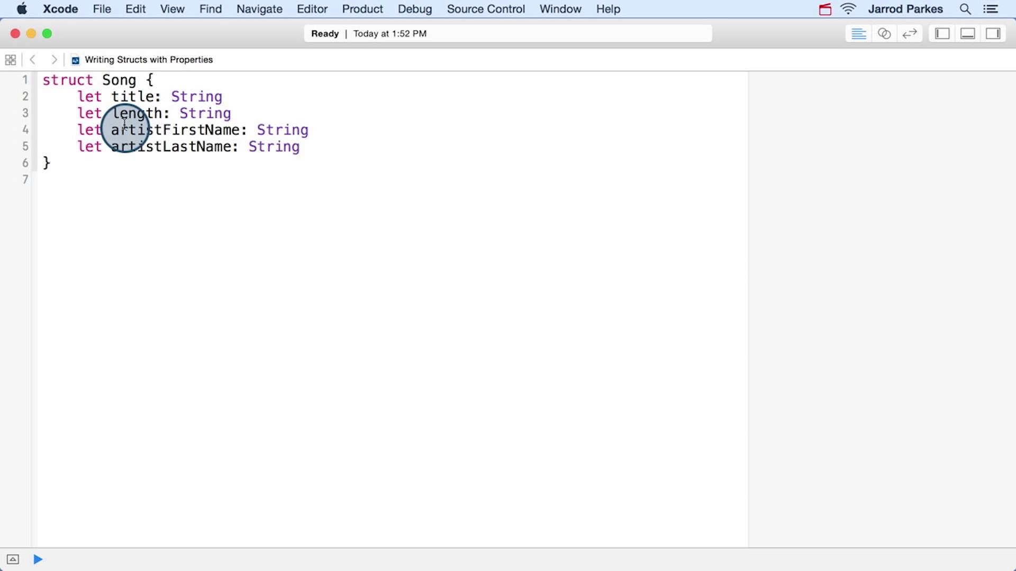
mouse_move(127, 244)
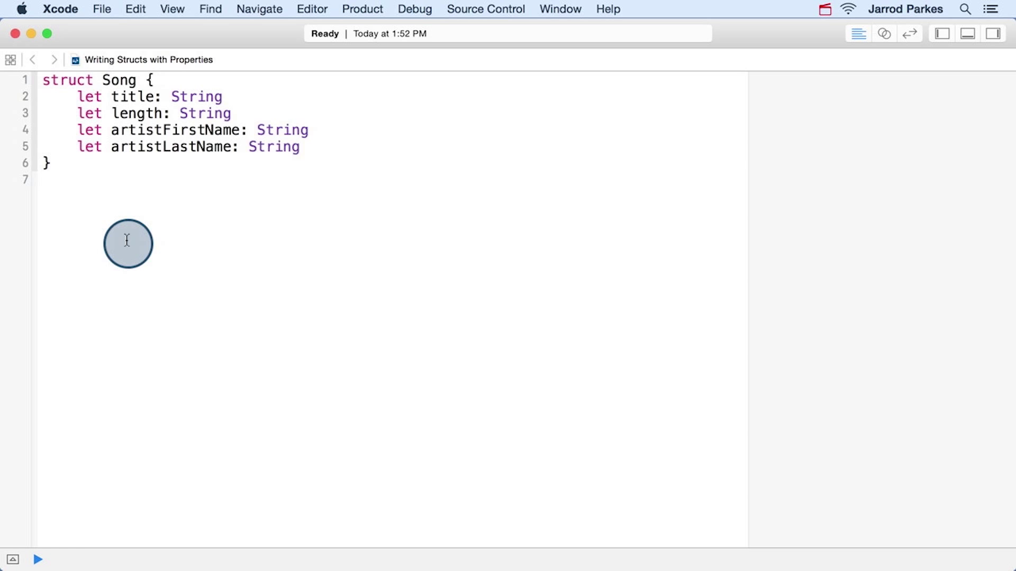
left_click(42, 179)
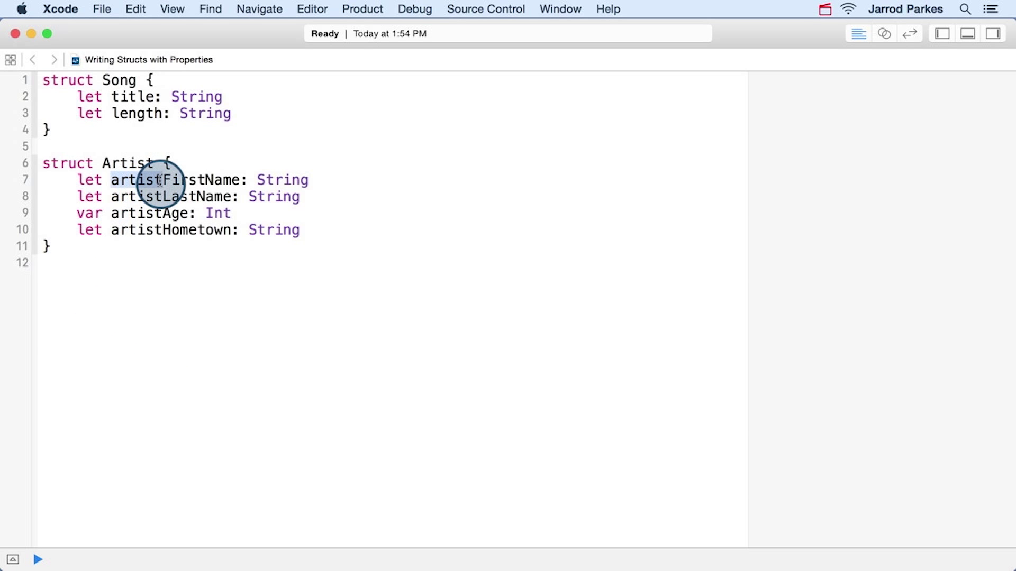
Step: Rename Artist's properties to firstName, lastName, age, hometown and add let artist: Artist to Song
type("firstName")
type("let artist: Artist")
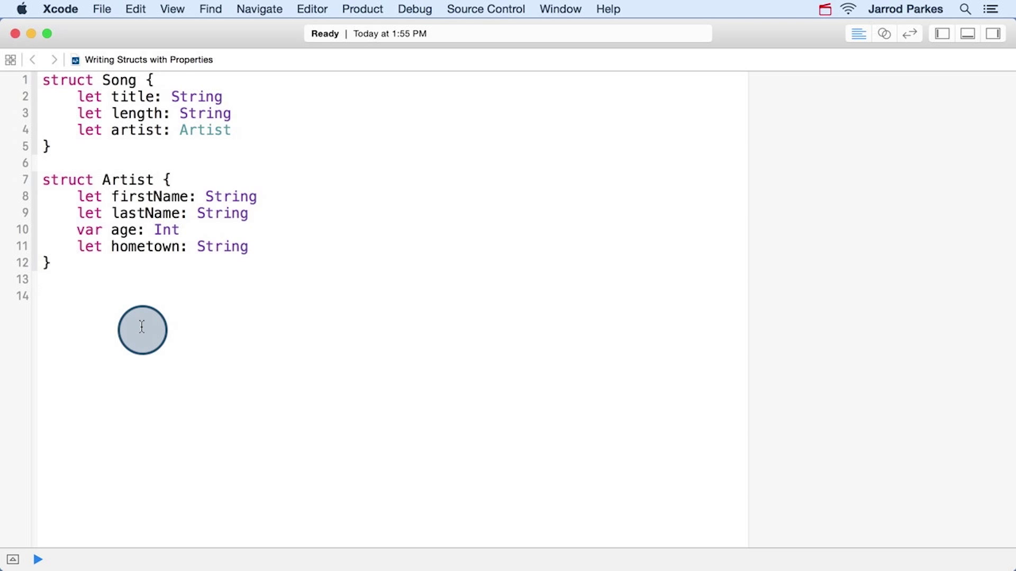
Step: Add let garth = Artist for Garth Brooks, age 53, hometown 'Tulsa, Oklahoma'
left_click(42, 296)
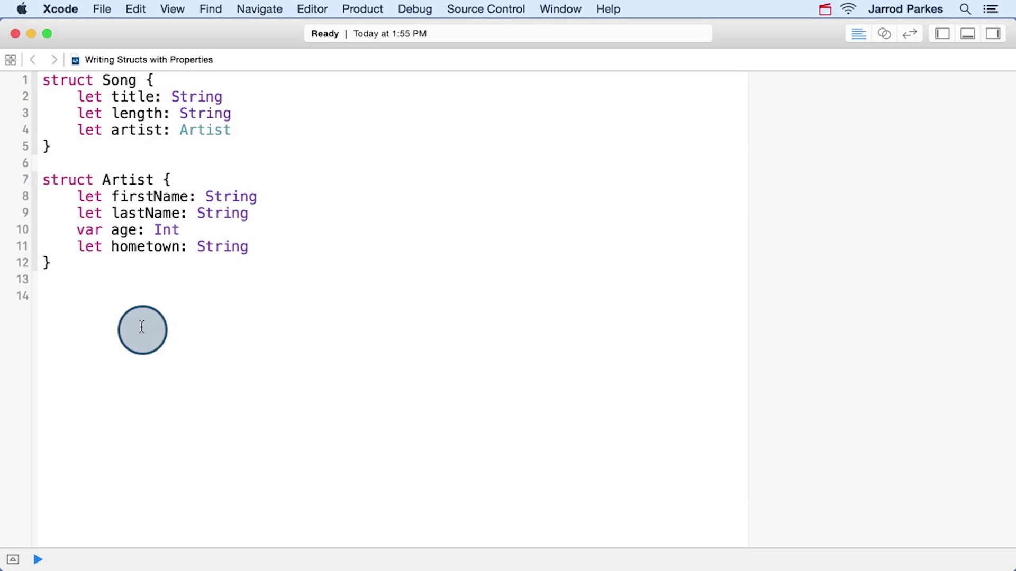
left_click(43, 296)
type("let garth = Artist(firstName: \"Garth\", lastName: \"Brooks\", age: 53, hometown: \"Tulsa, Oklahoma\")")
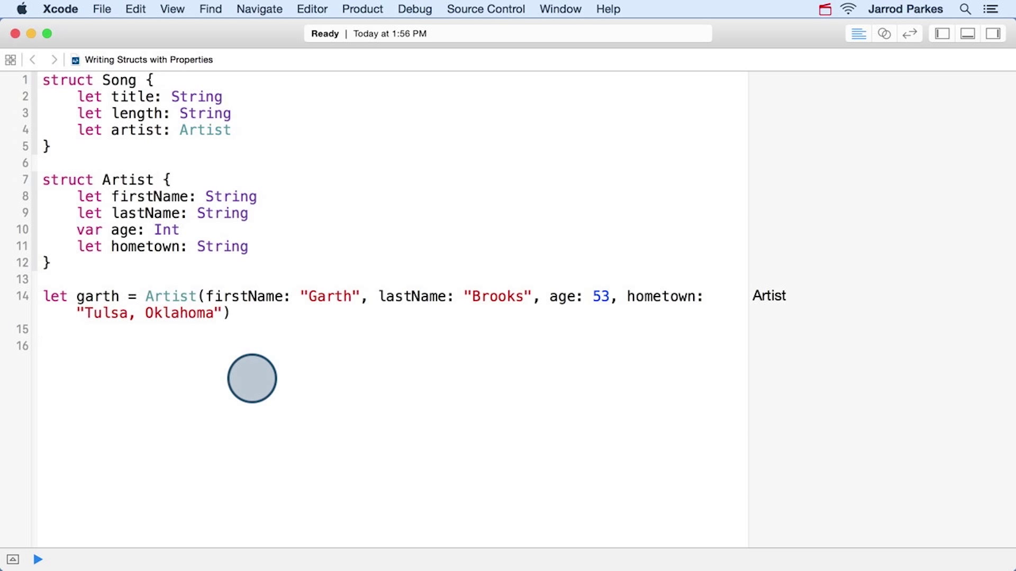
Step: Begin let thunderRolls = Song with title 'Thunder Rolls' and length '3:42'
left_click(42, 345)
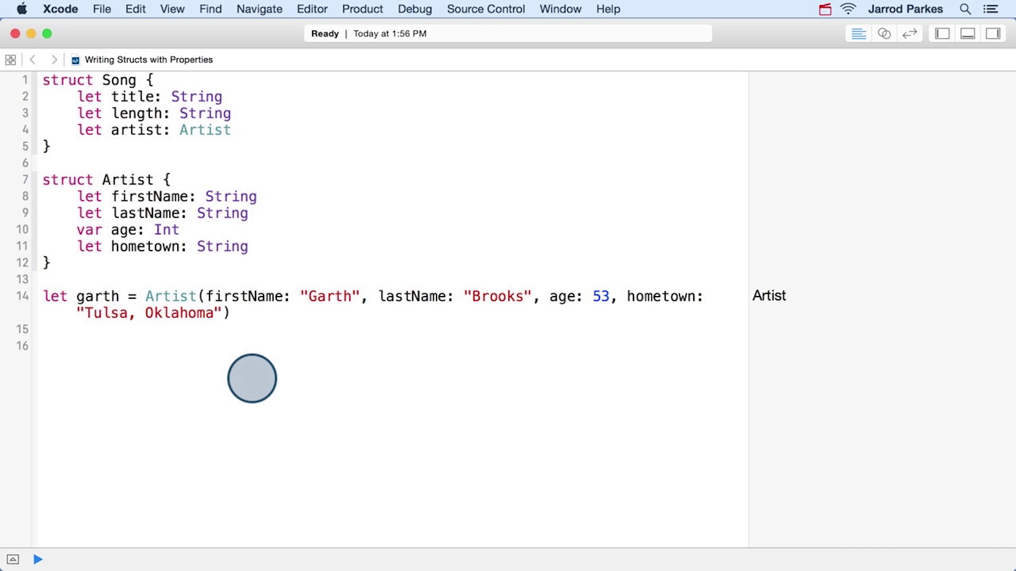
mouse_move(318, 329)
type("let thunderRolls = Song(title: \"Thunder Rolls\", length: \"3:42\", artist: ")
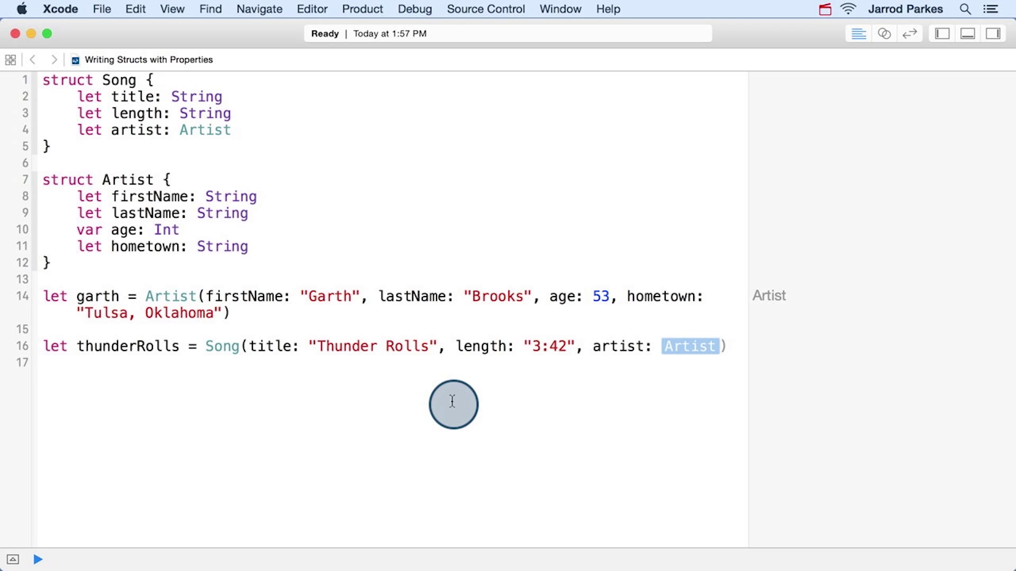
Step: Pass garth as thunderRolls' artist and add a thunderRolls.length line
type("garth")
type("thunderRolls")
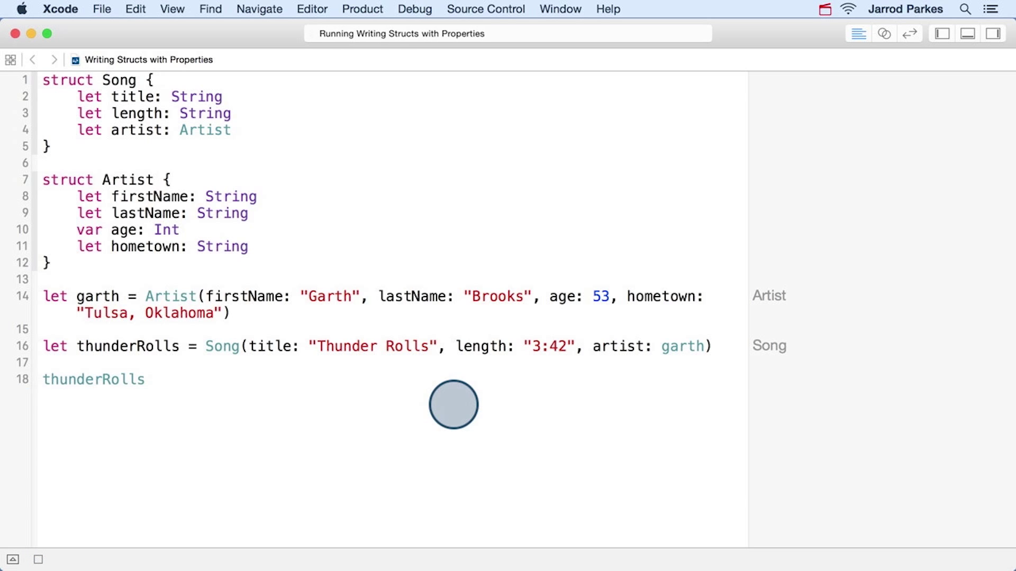
type(".length")
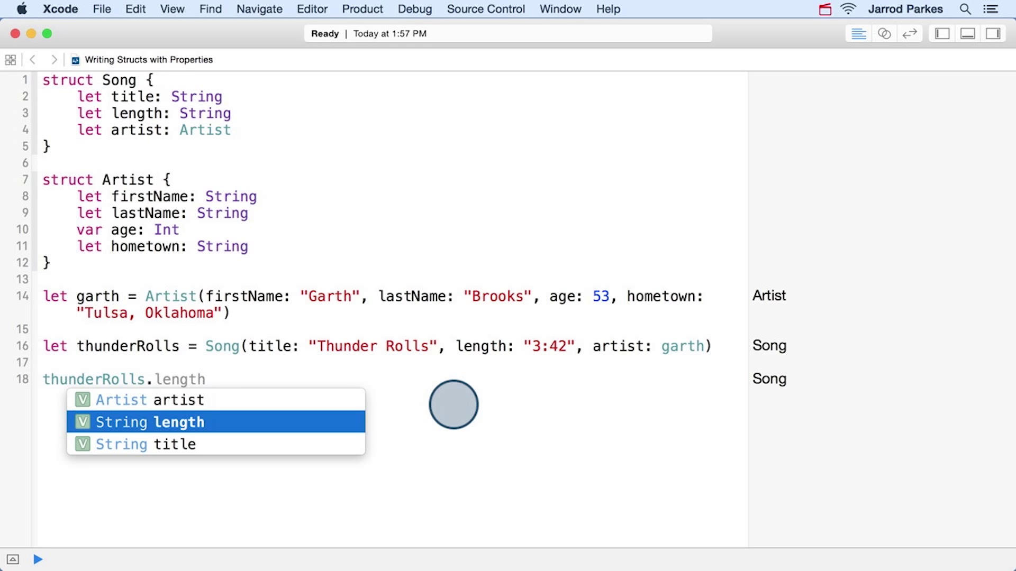